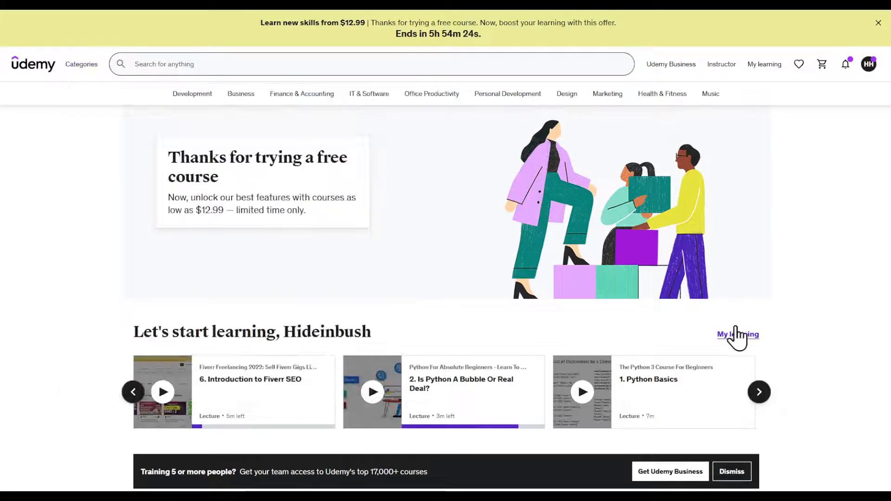
# - Open the list of enrolled courses and browse through it
pyautogui.click(737, 334)
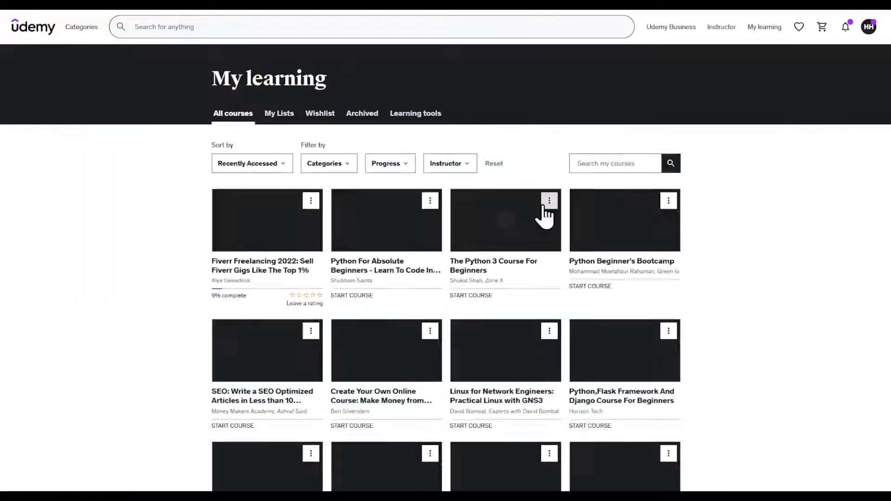
pyautogui.scroll(-3)
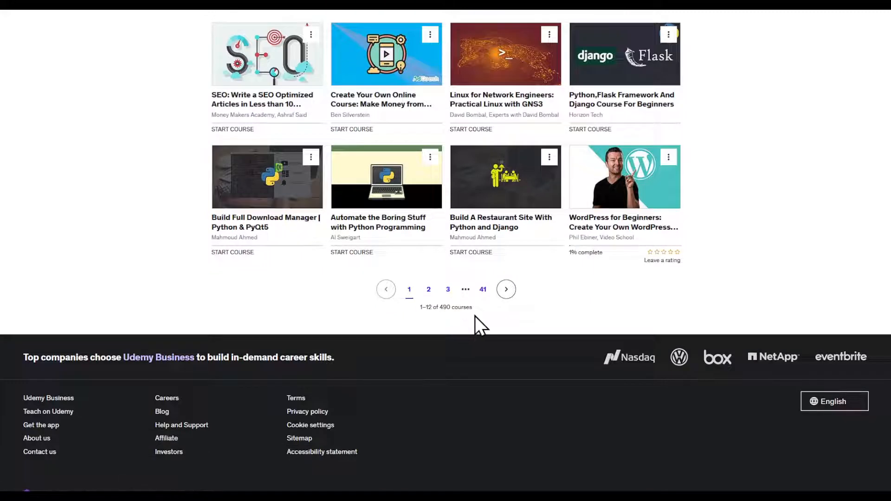
pyautogui.doubleClick(455, 307)
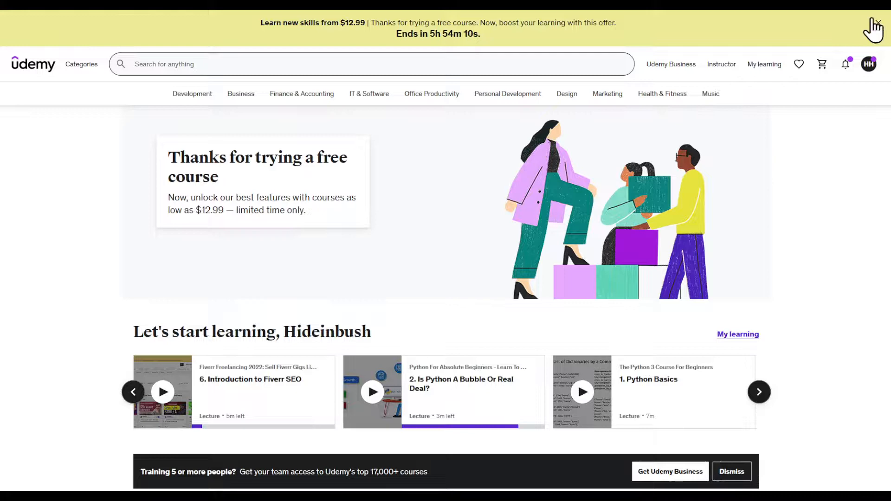
# - Dismiss the offer banner and search Udemy for 'python course', scrolling the results
pyautogui.click(886, 11)
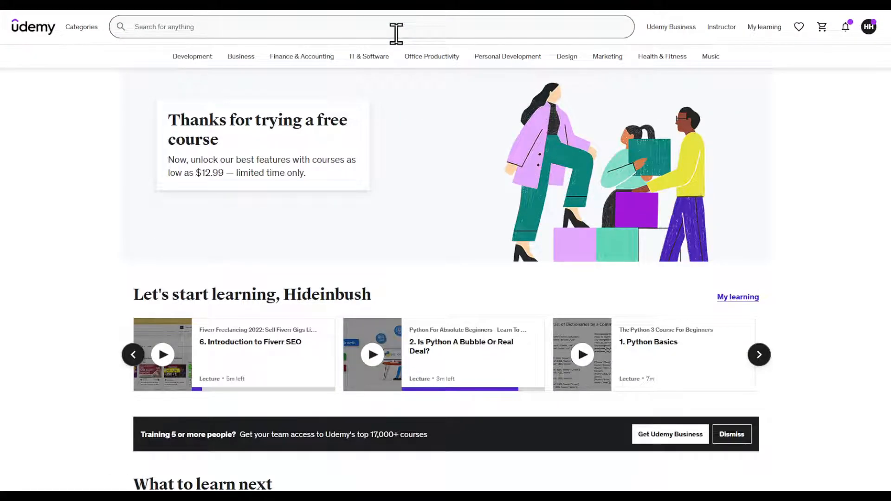
pyautogui.write('python course')
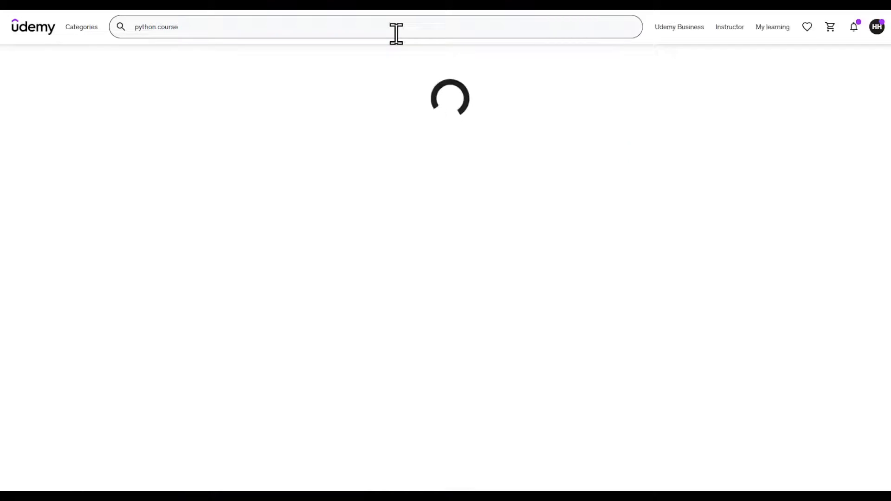
pyautogui.press('Enter')
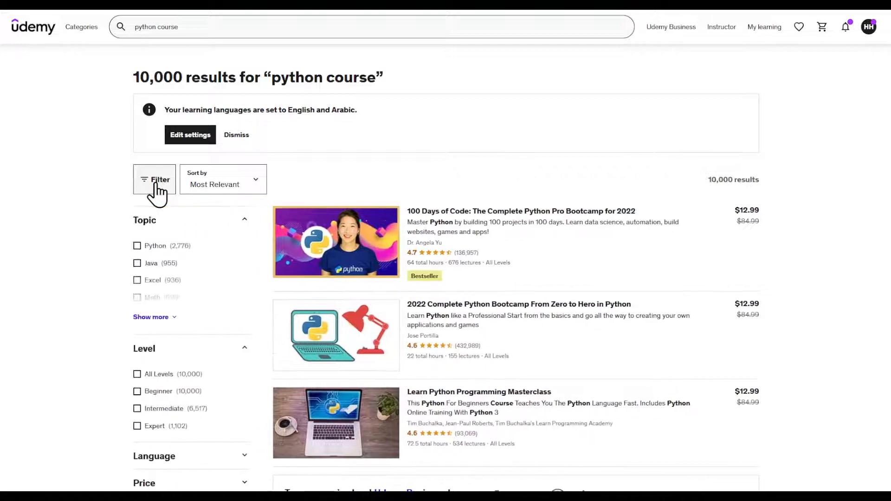
pyautogui.scroll(-3)
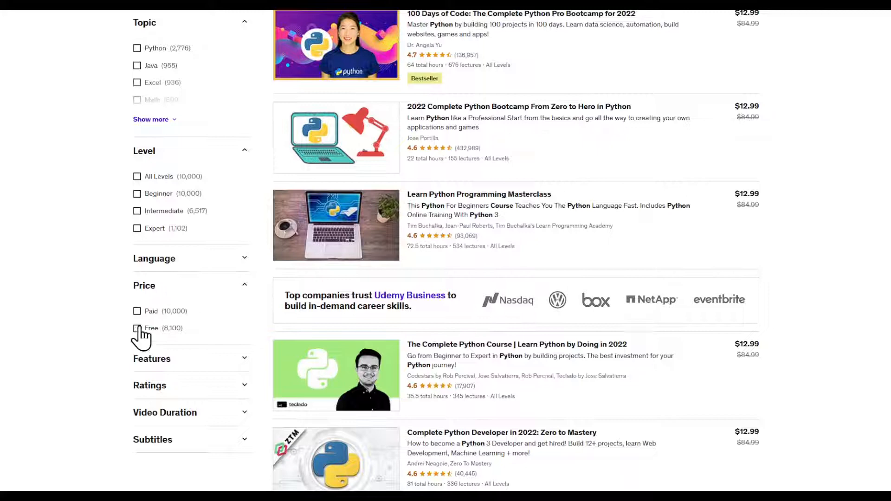
# - Tick Free under the Price filter to show only free python courses
pyautogui.click(137, 329)
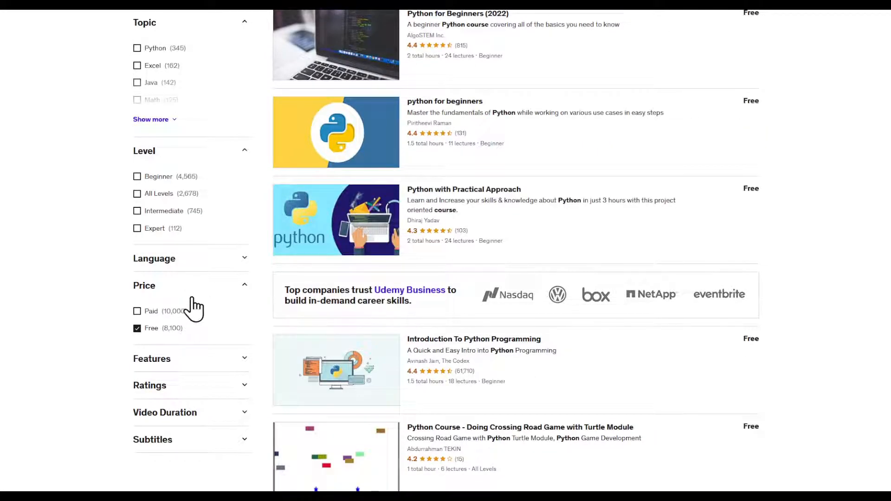
pyautogui.moveTo(250, 346)
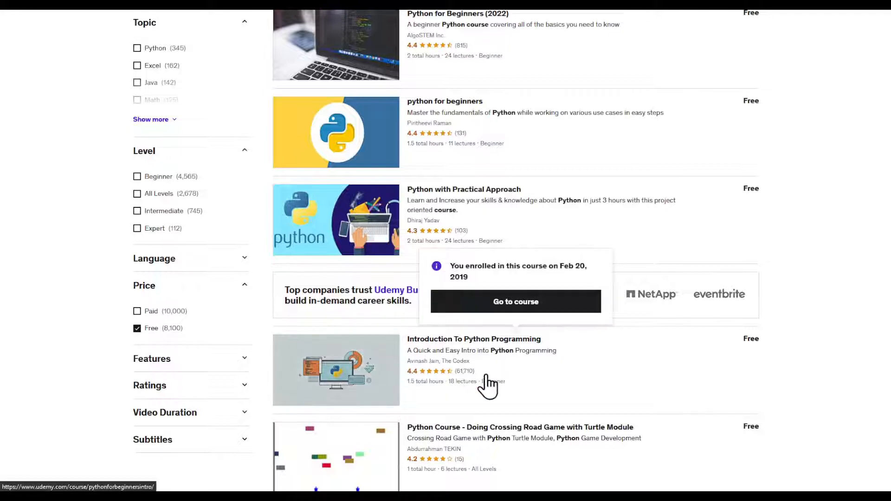
pyautogui.moveTo(460, 388)
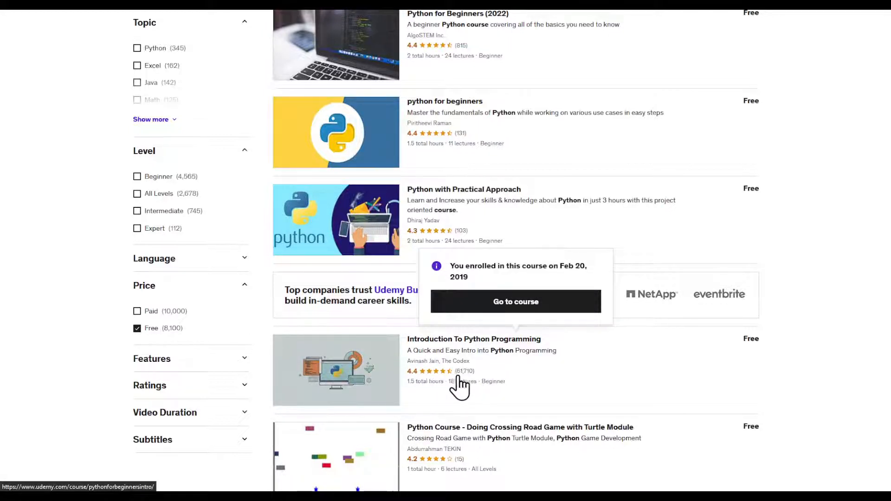
pyautogui.moveTo(517, 392)
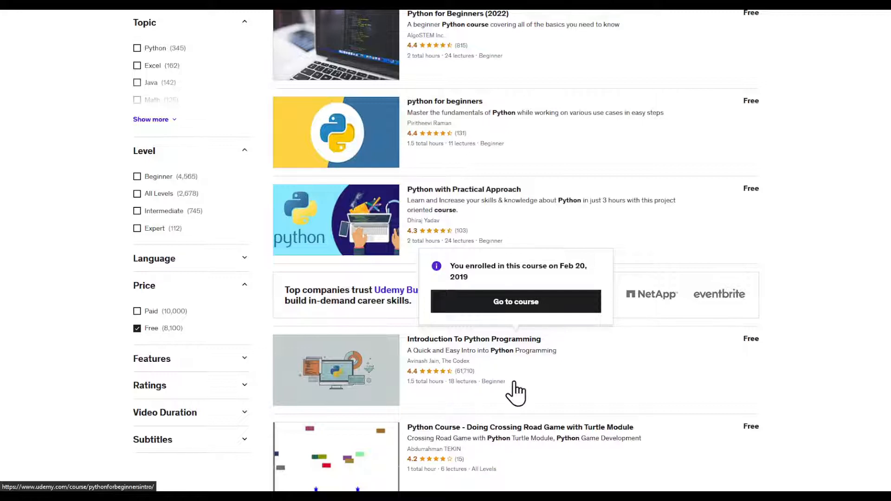
pyautogui.moveTo(526, 396)
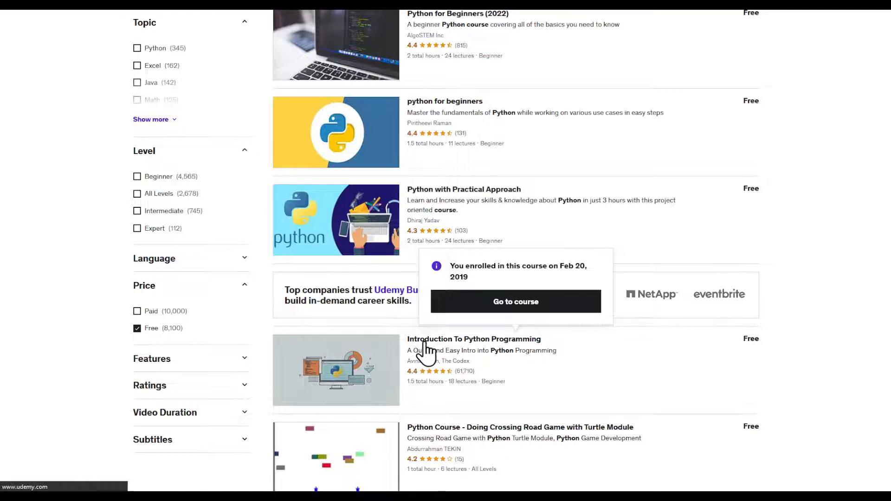
# - Open the free Introduction To Python Programming course and enter 'python course' as search text
pyautogui.click(473, 339)
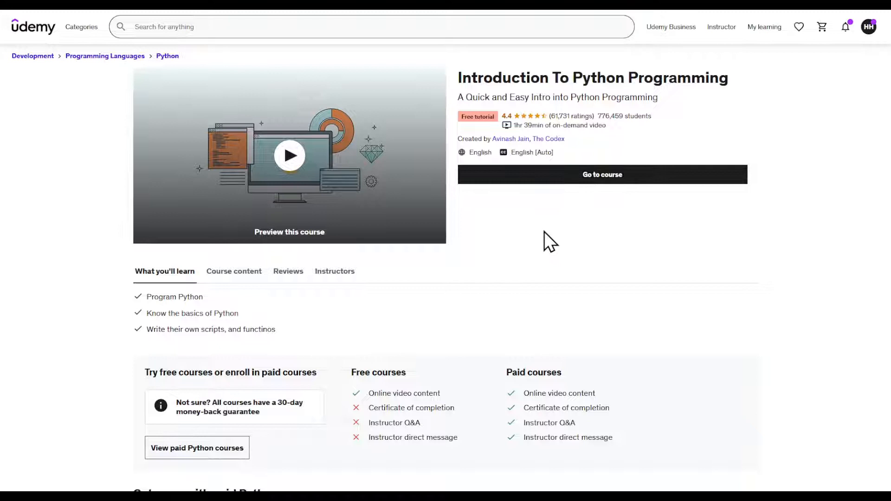
pyautogui.write('python course')
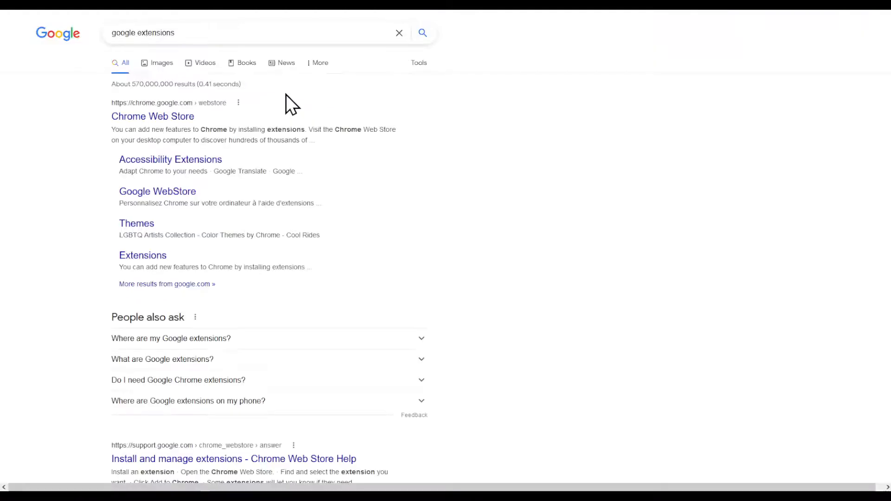
# - Open the Chrome Web Store link from the 'google extensions' Google results
pyautogui.click(152, 116)
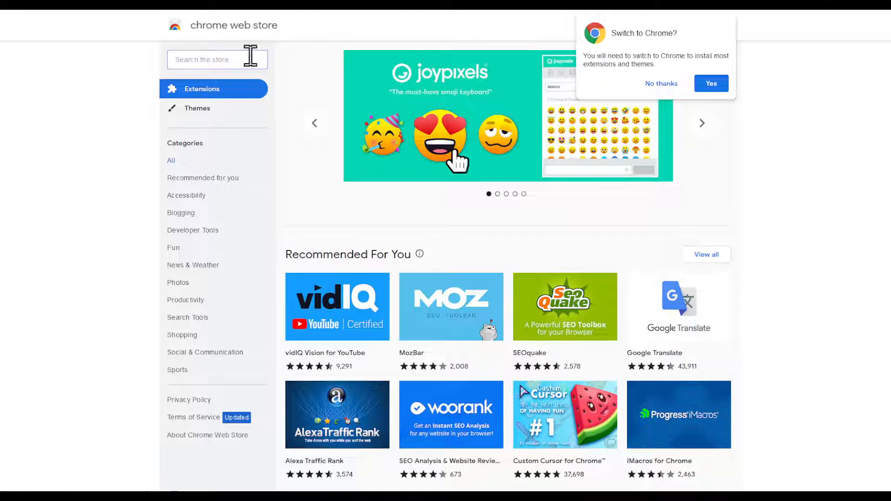
pyautogui.moveTo(268, 67)
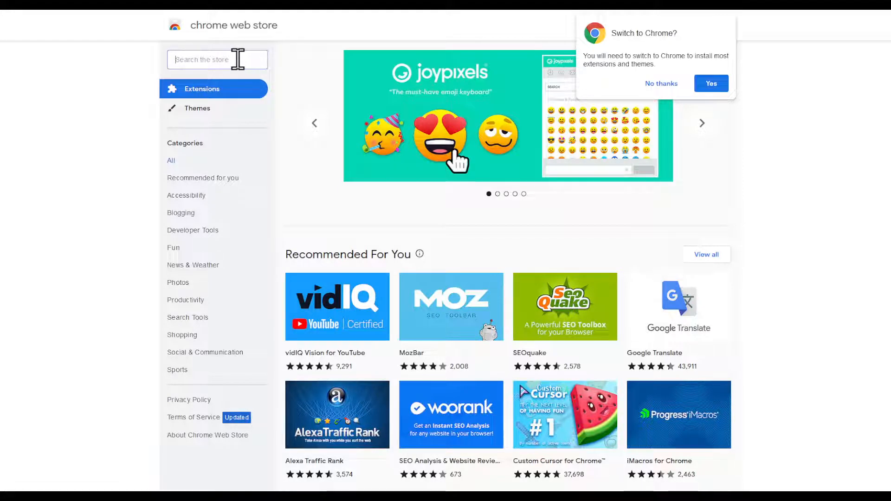
# - Search the Chrome Web Store extensions for 'udemy free'
pyautogui.click(702, 124)
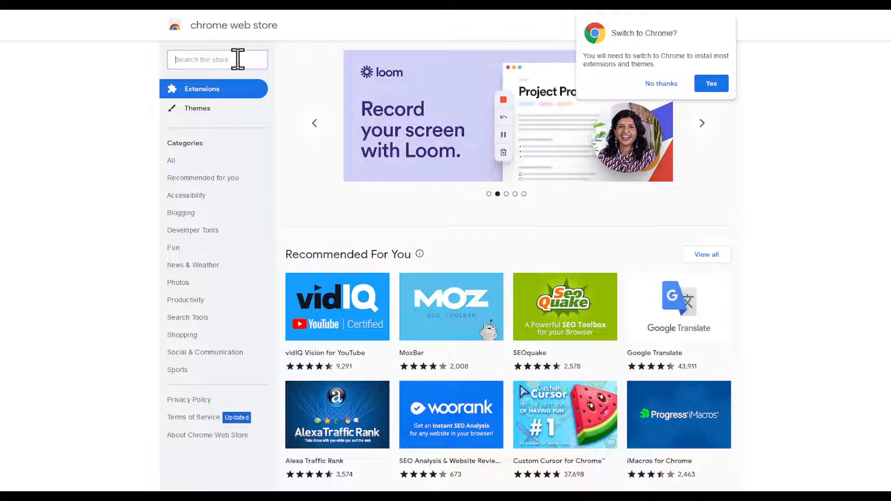
pyautogui.write('udemy free')
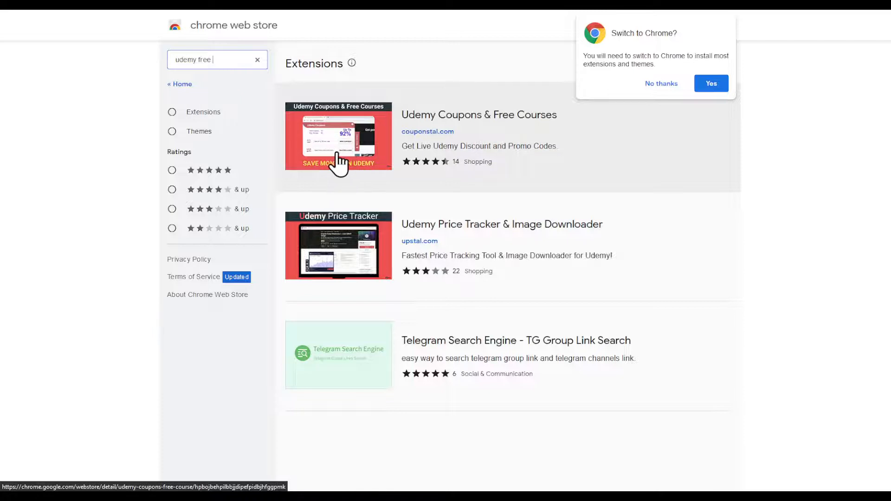
# - Open the Udemy Coupons & Free Courses extension and scroll down to its Overview
pyautogui.click(338, 136)
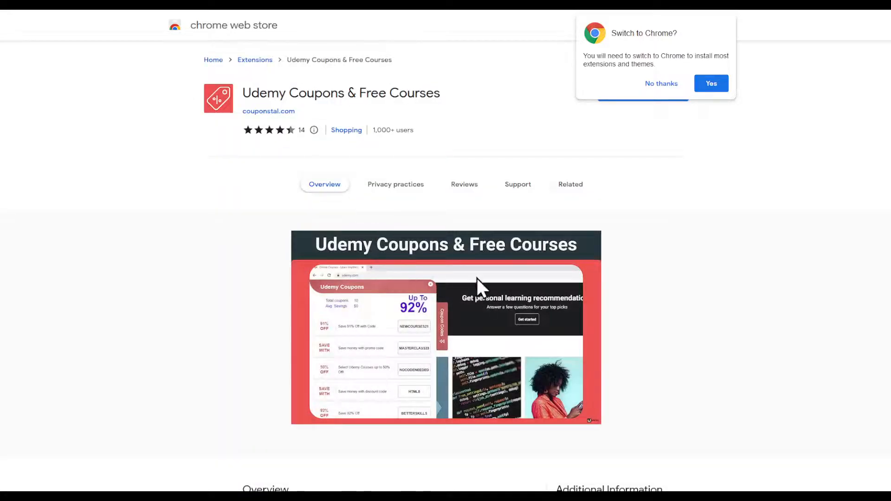
pyautogui.moveTo(390, 208)
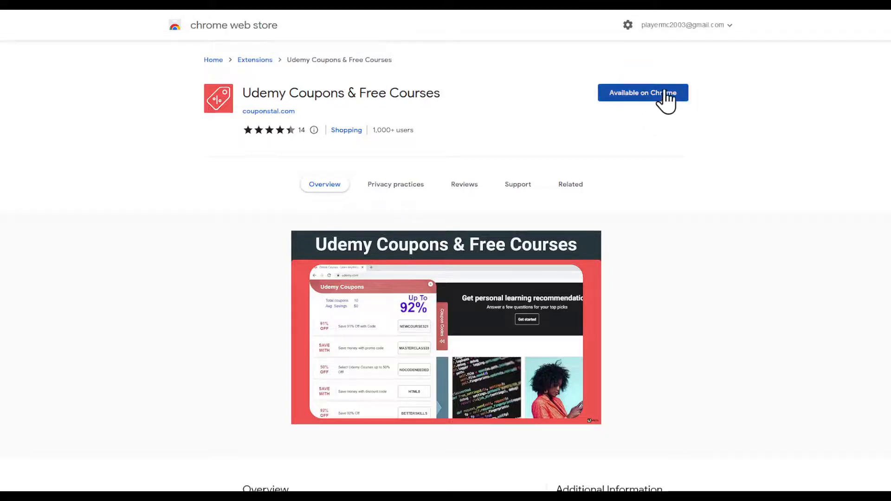
pyautogui.scroll(-3)
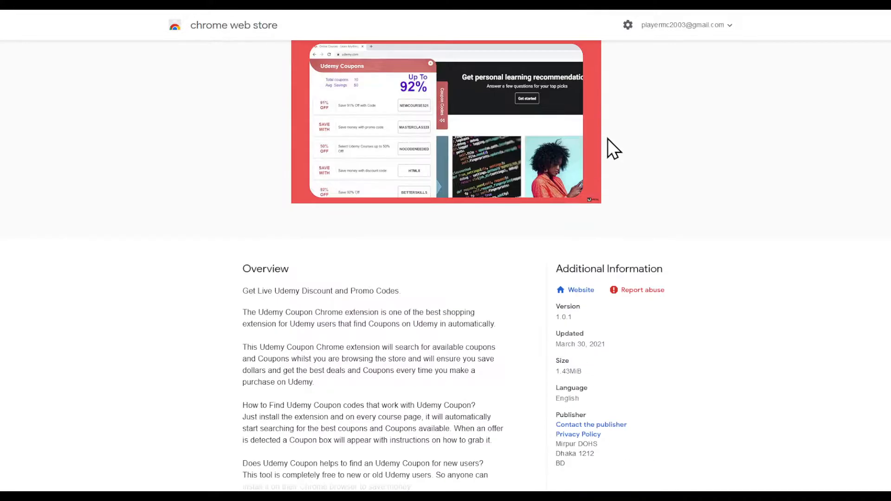
pyautogui.scroll(-3)
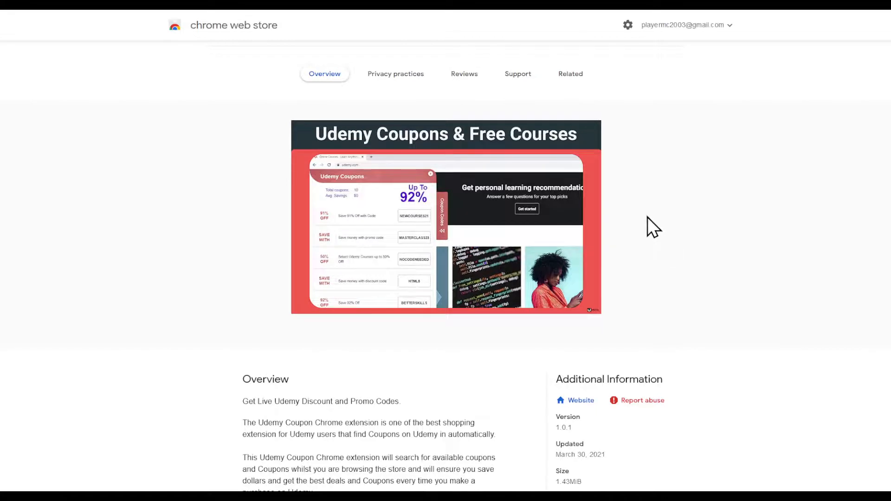
pyautogui.moveTo(608, 282)
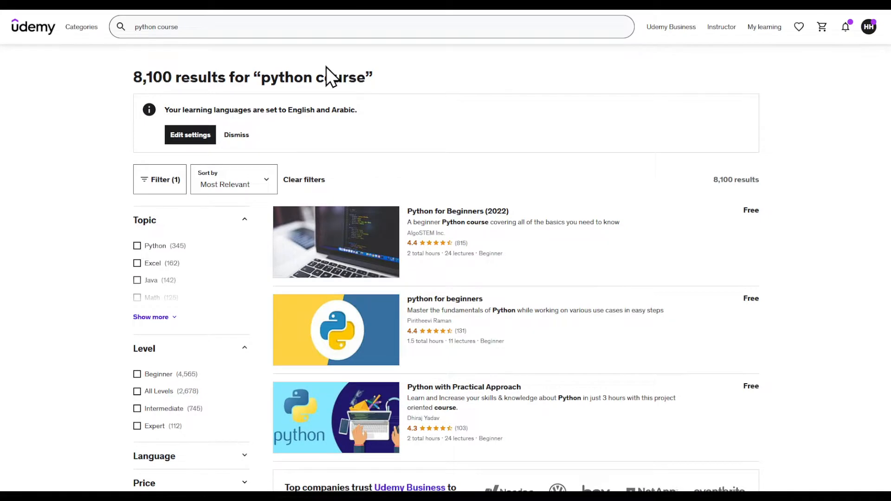
pyautogui.moveTo(426, 166)
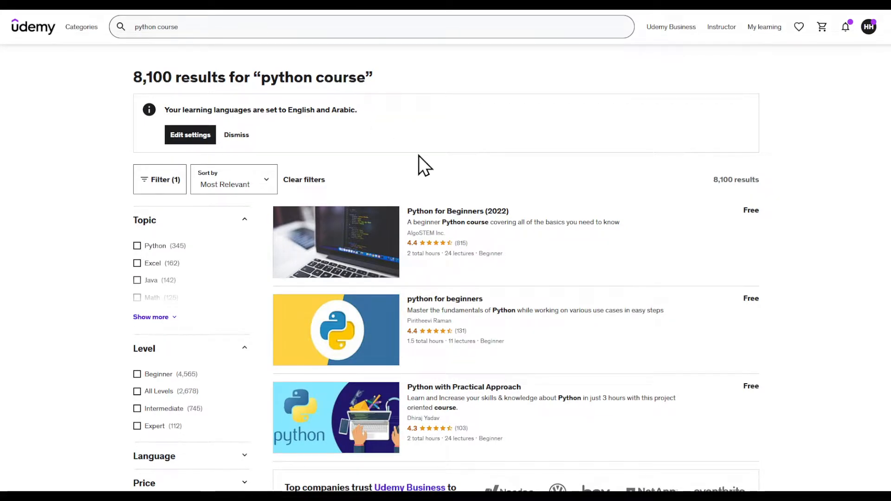